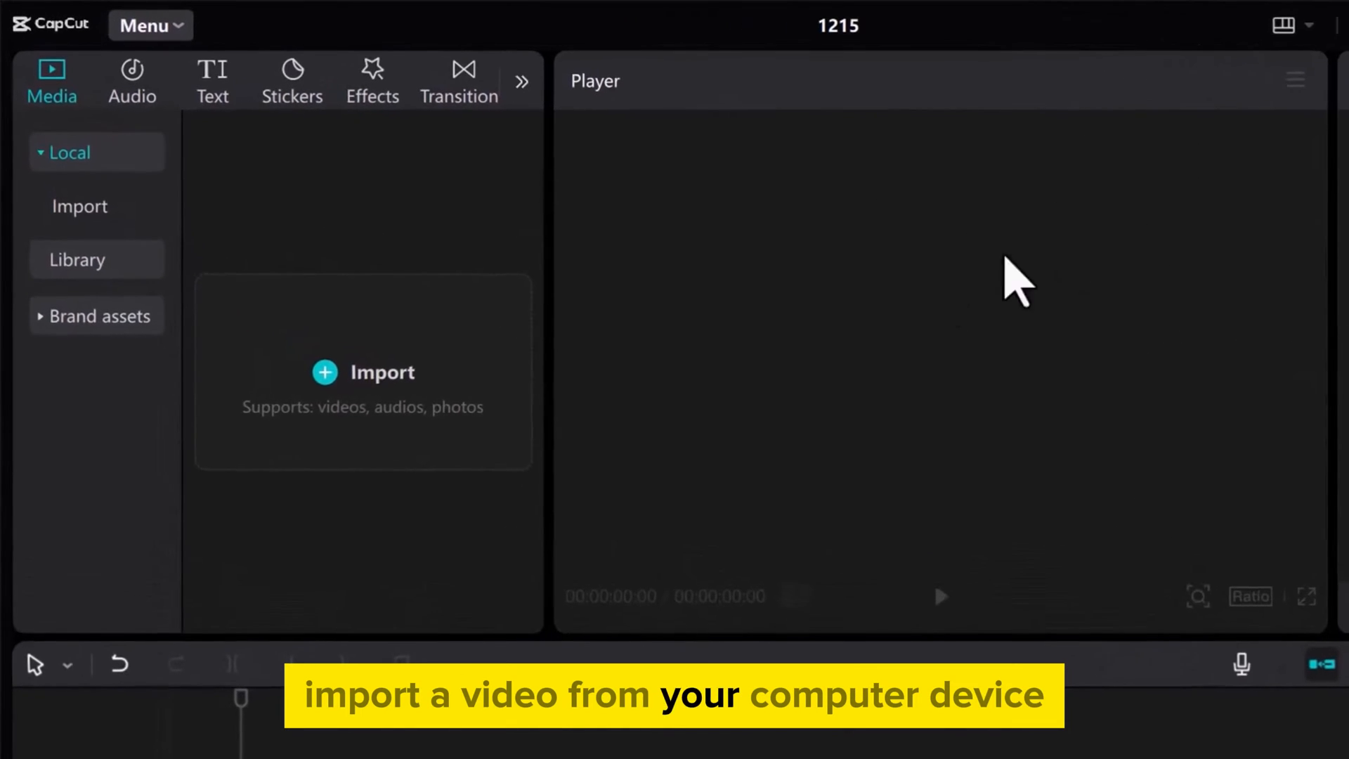
# - Import 'video (1080p).mp4' from the Downloads folder into the media library
pyautogui.click(362, 372)
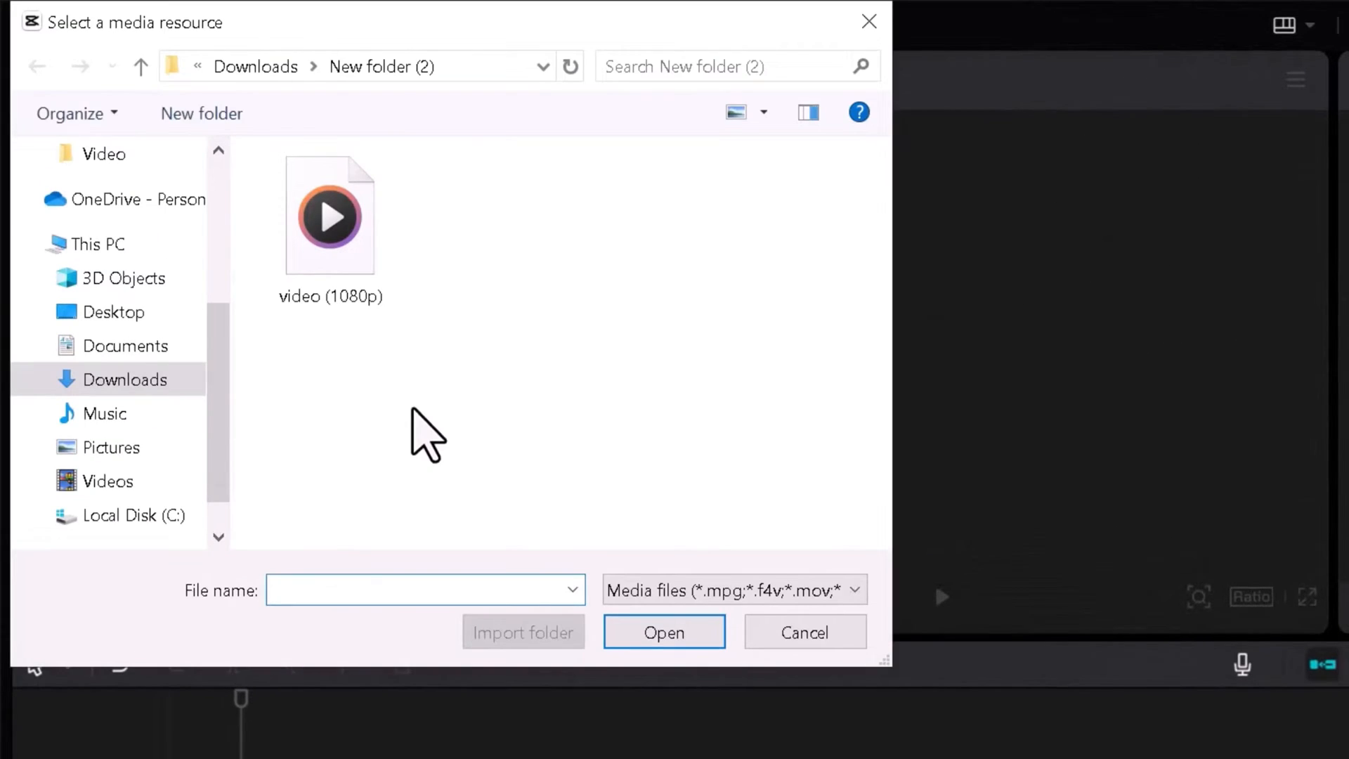
pyautogui.click(329, 215)
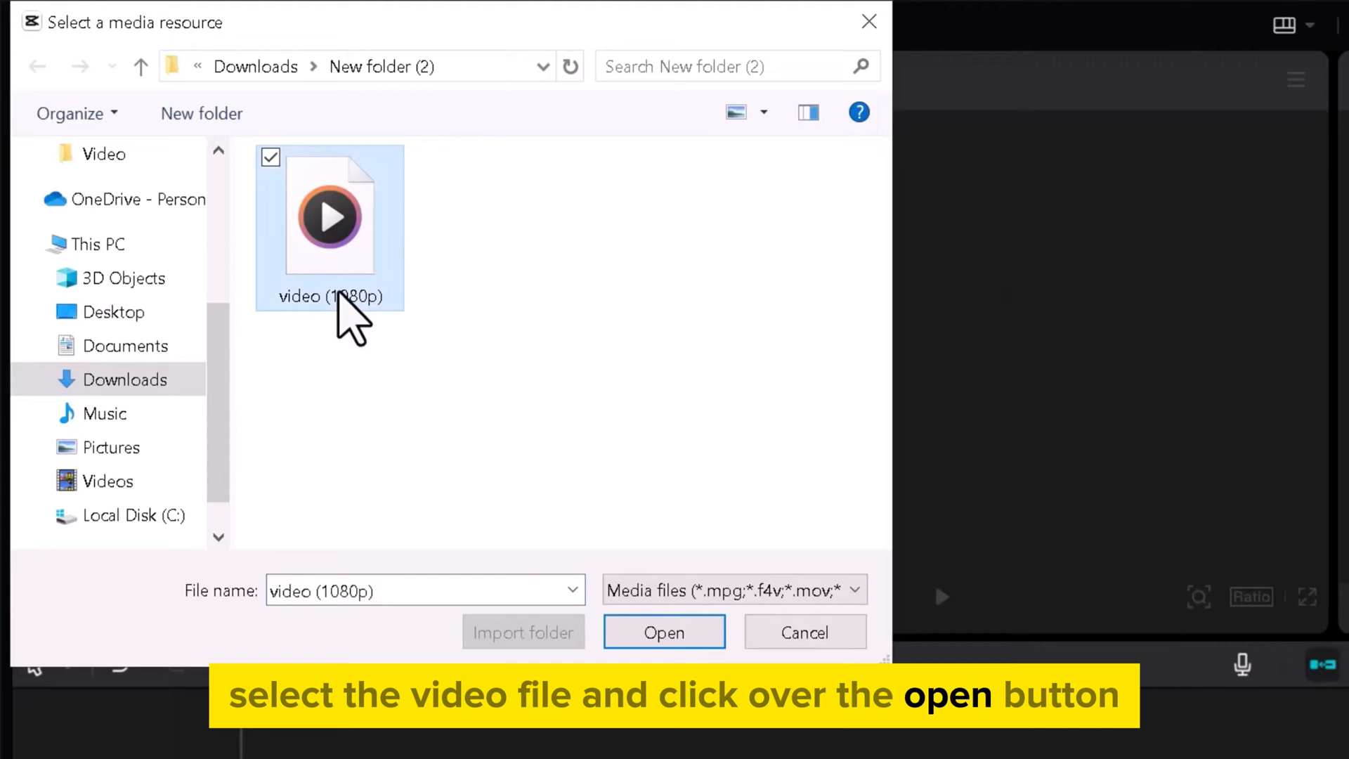
pyautogui.click(663, 632)
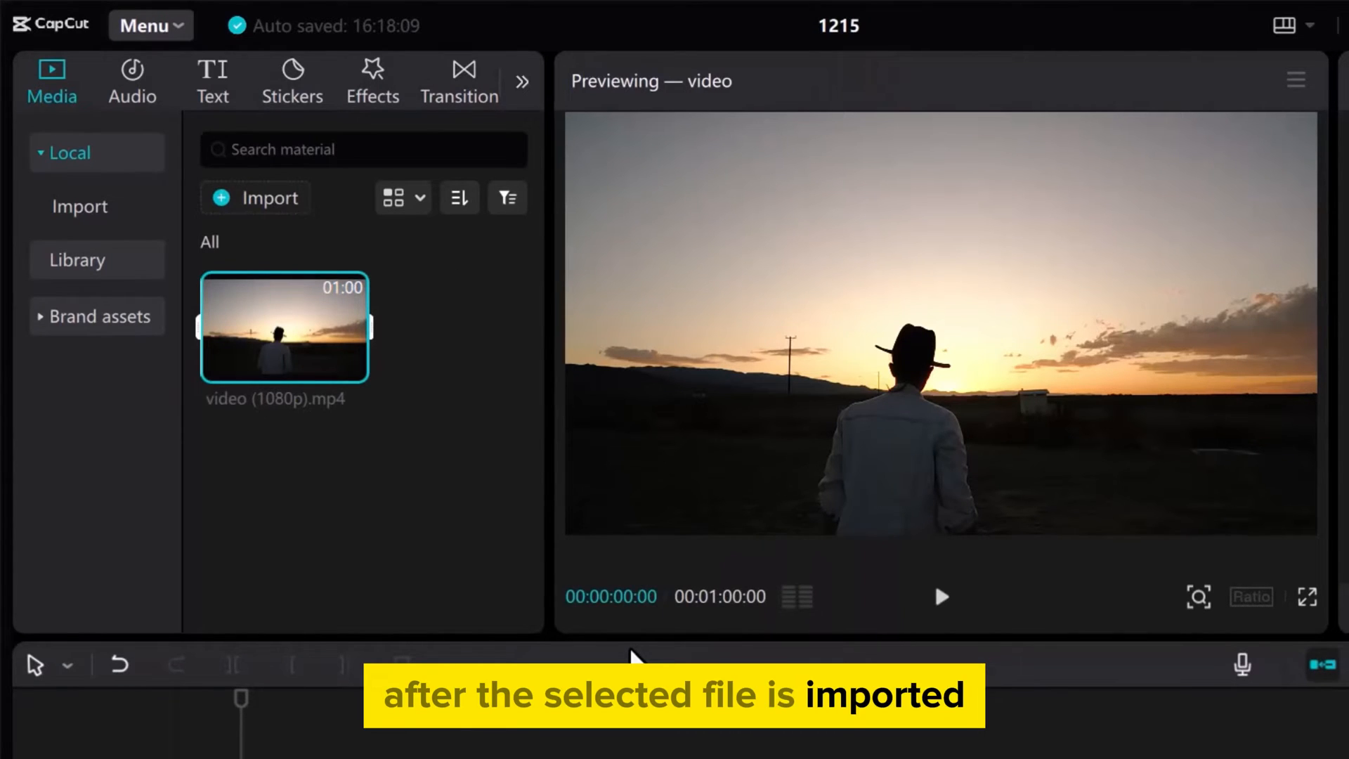
# - Drag the 'video (1080p).mp4' sunset clip onto the timeline track
pyautogui.moveTo(283, 327); pyautogui.dragTo(572, 583)
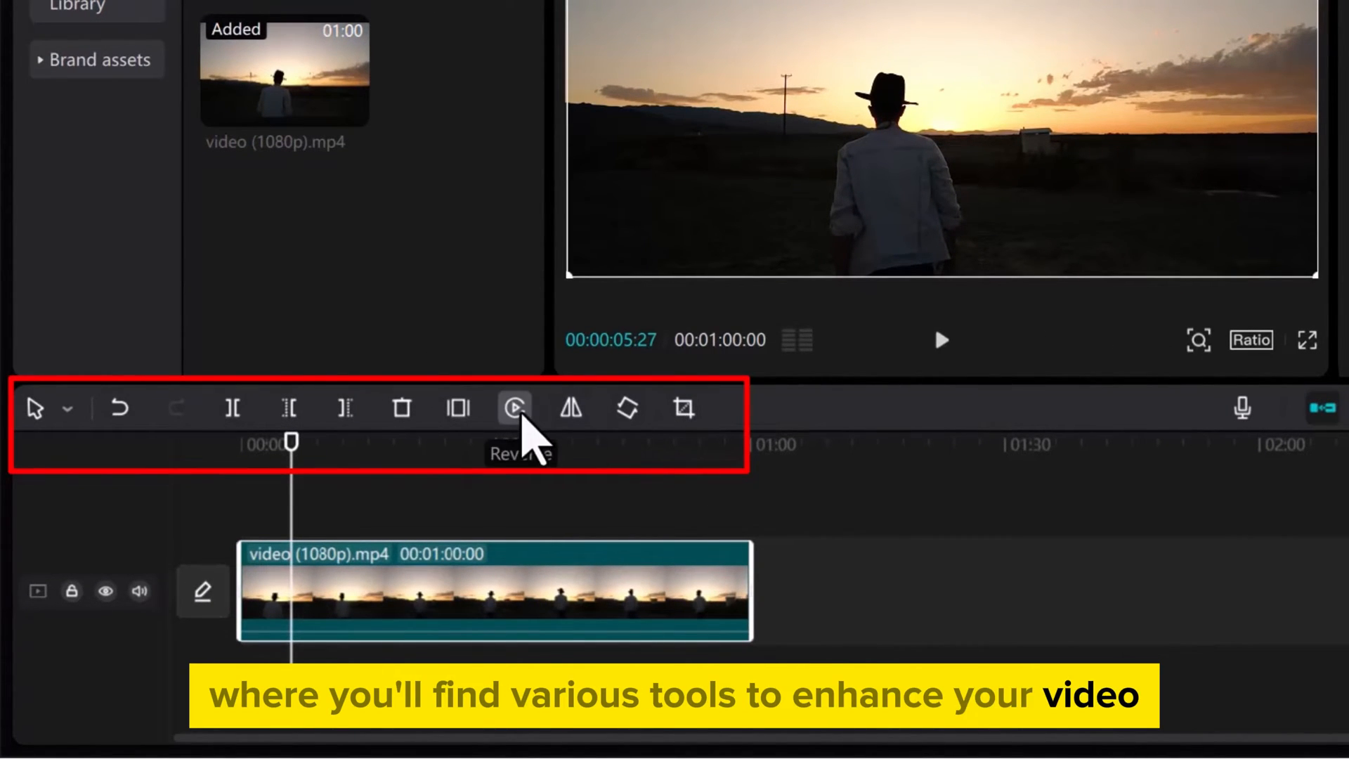
pyautogui.moveTo(458, 407)
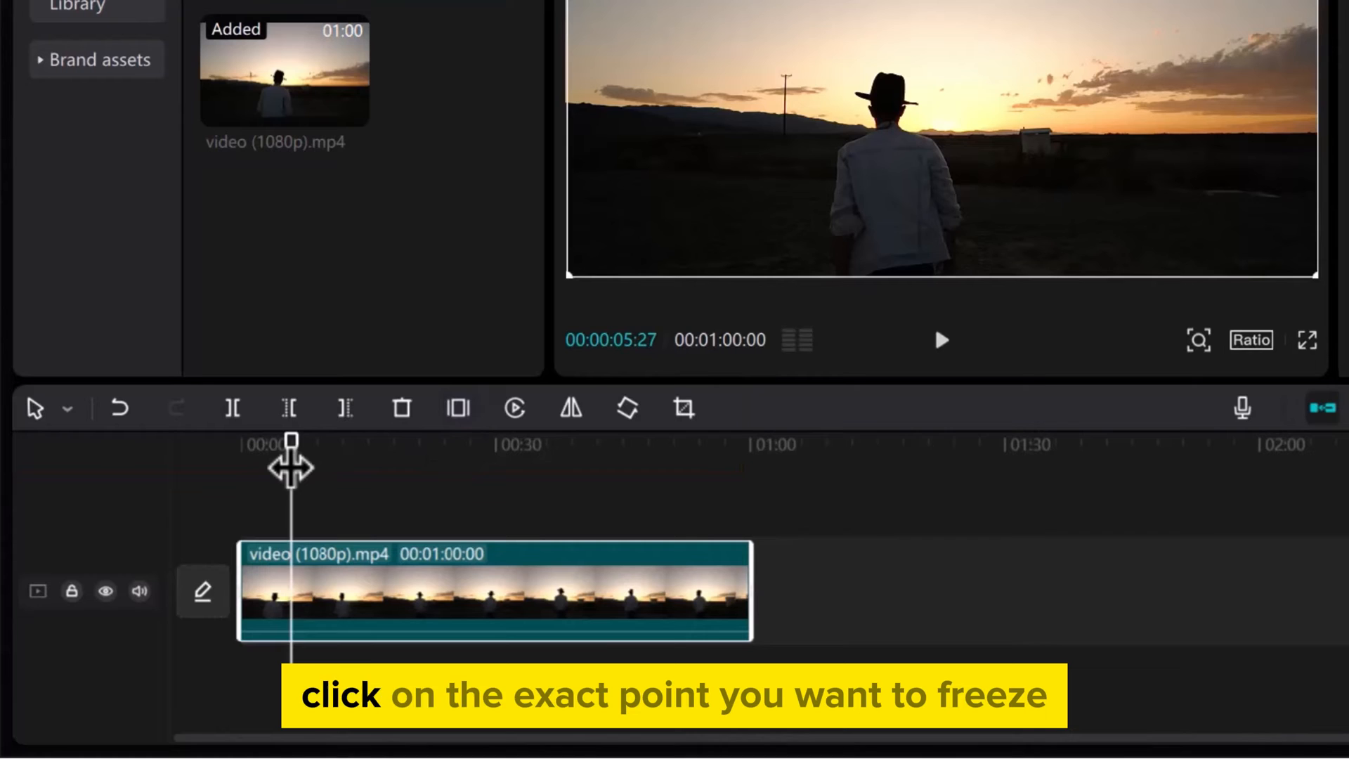
# - Freeze the clip at the playhead about seven seconds in, then select the freeze segment
pyautogui.click(941, 340)
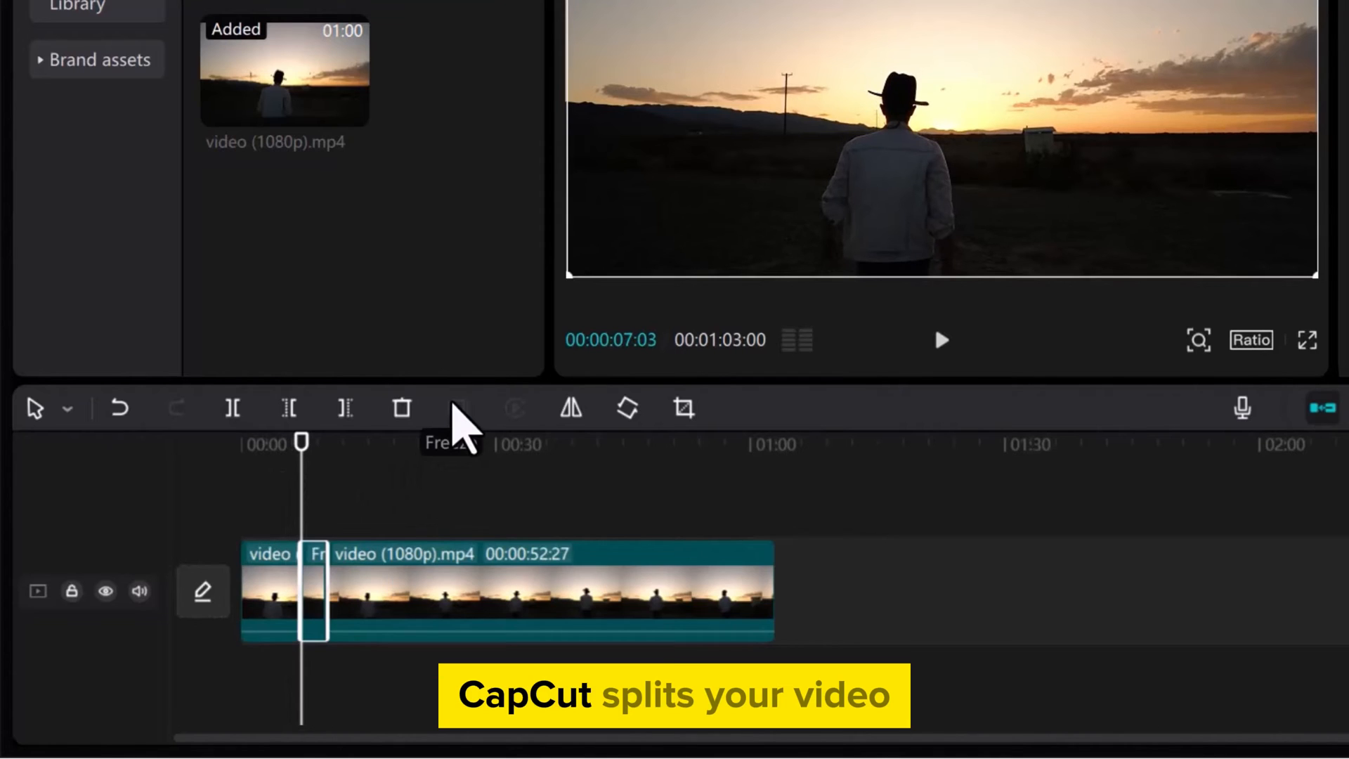
pyautogui.click(940, 339)
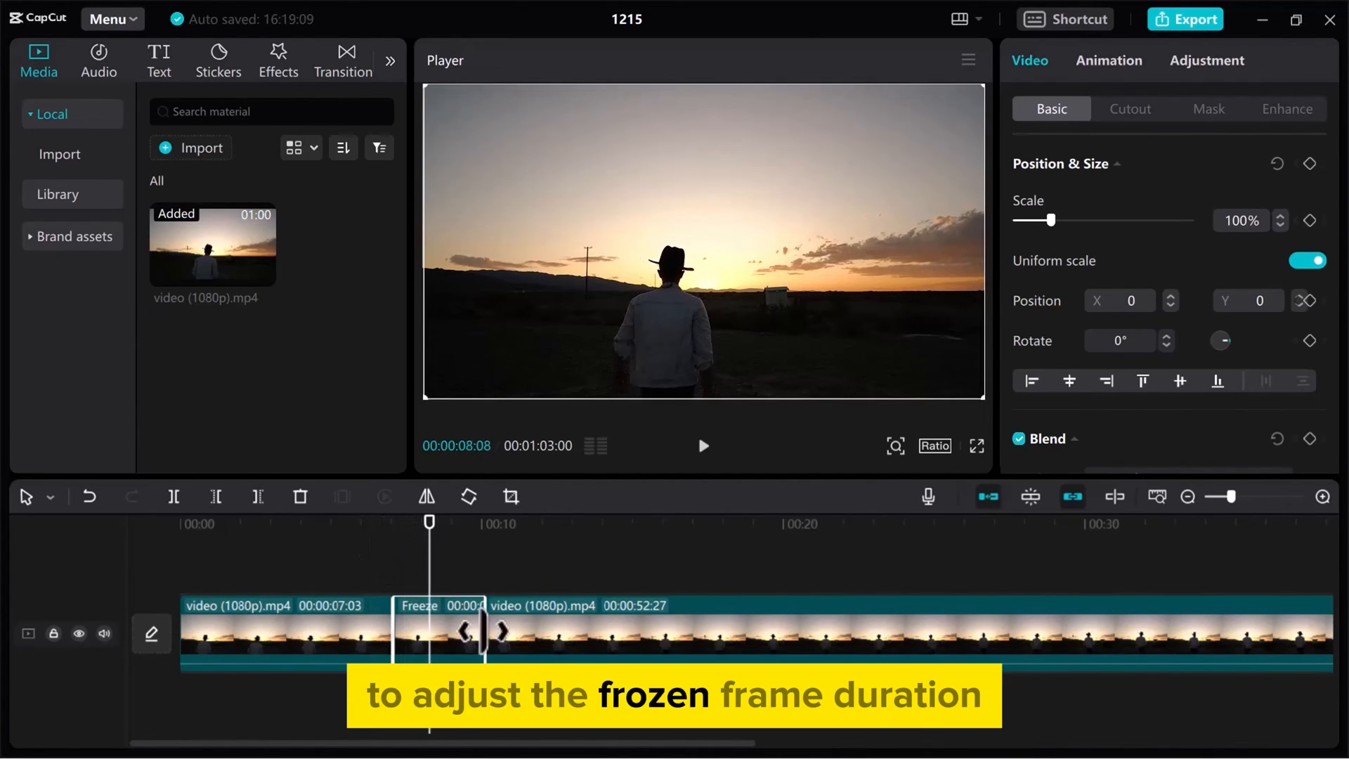
# - Drag the freeze segment's right edge leftward to shorten its duration
pyautogui.moveTo(484, 632); pyautogui.dragTo(438, 632)
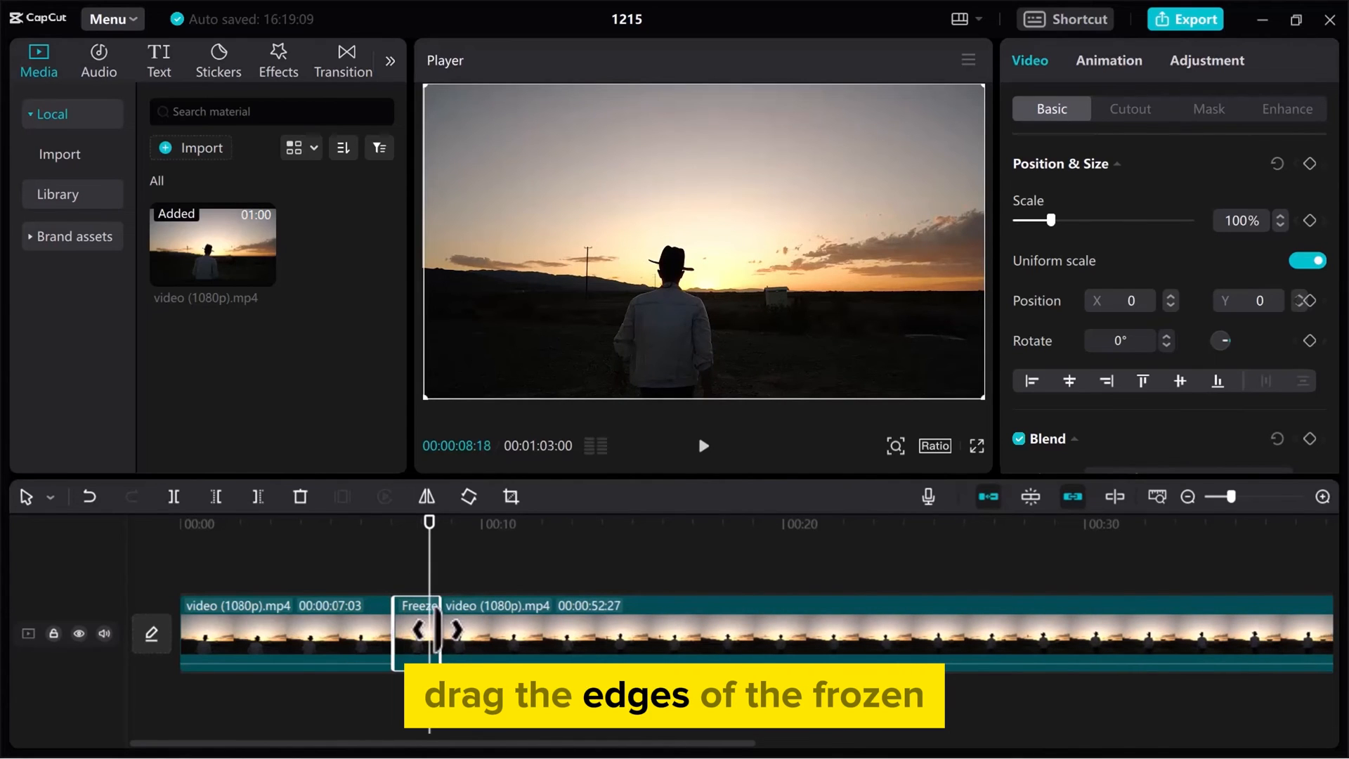